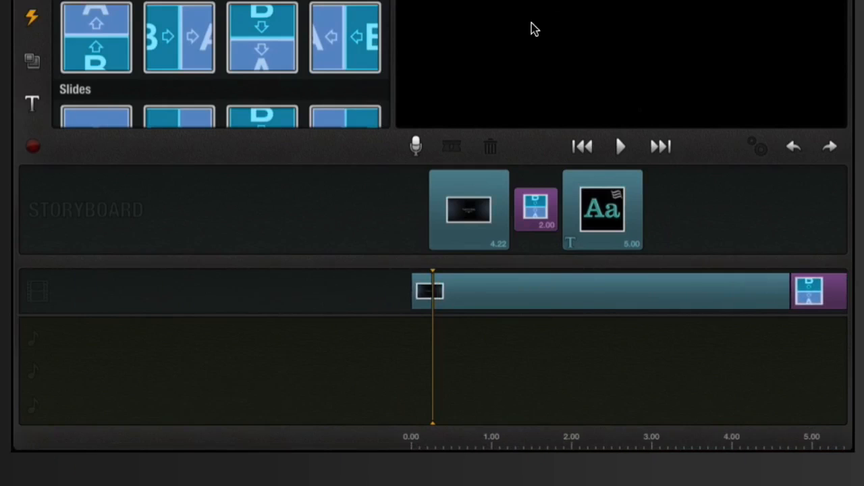
- Preview the titles full screen, then swap the push transition for a slide transition
click(621, 147)
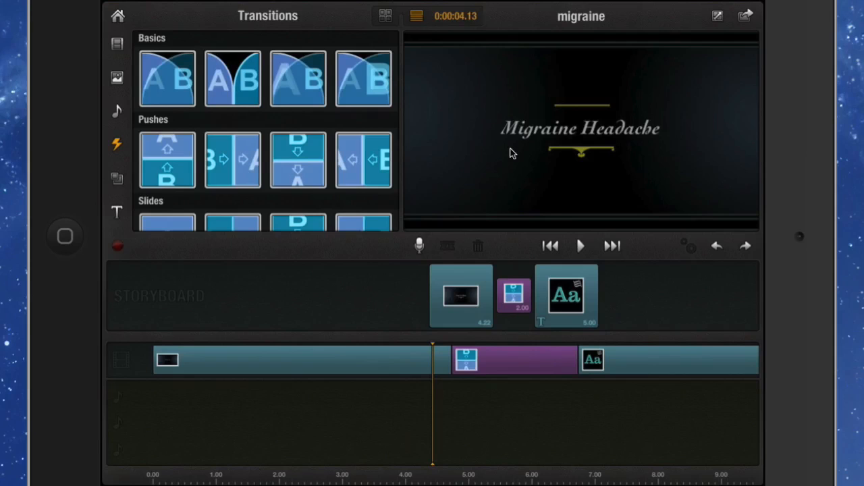
click(718, 17)
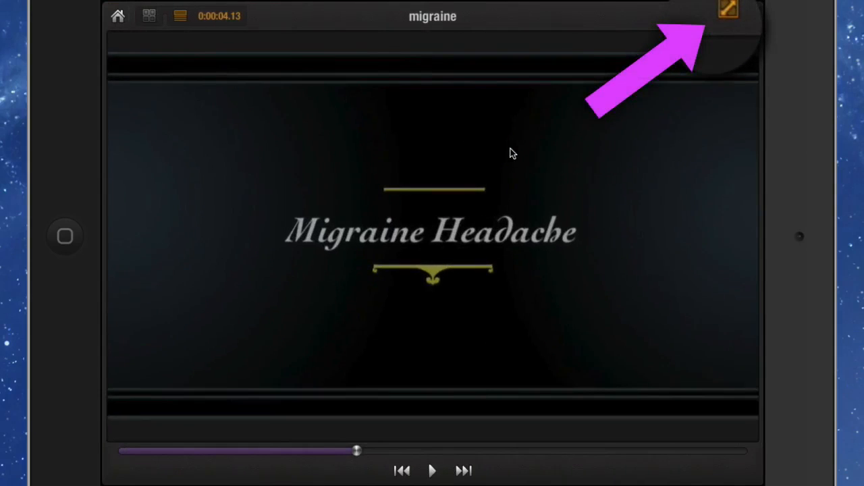
click(433, 468)
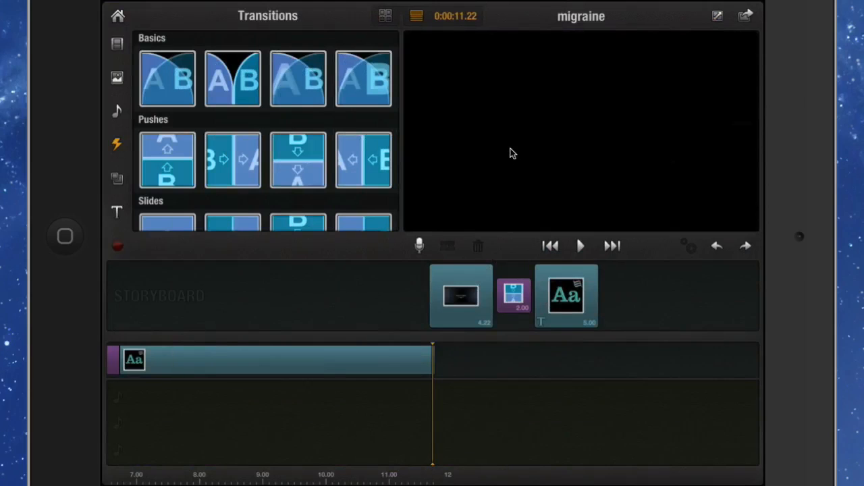
scroll(down, 3)
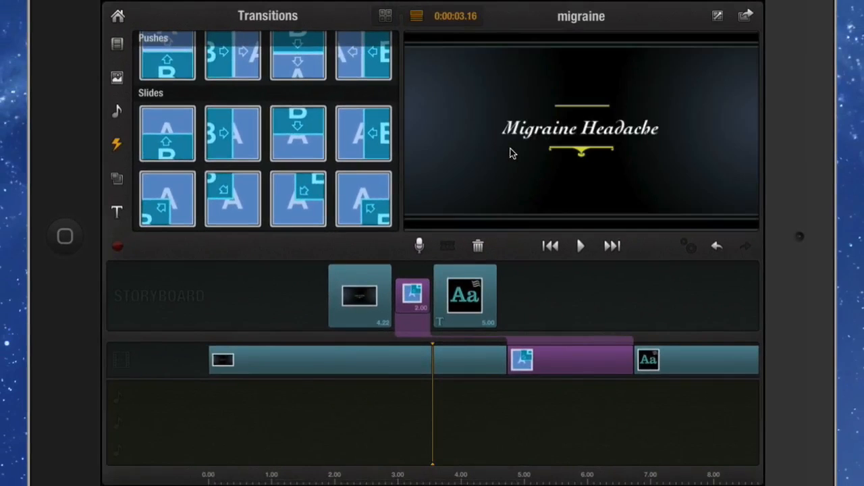
click(581, 245)
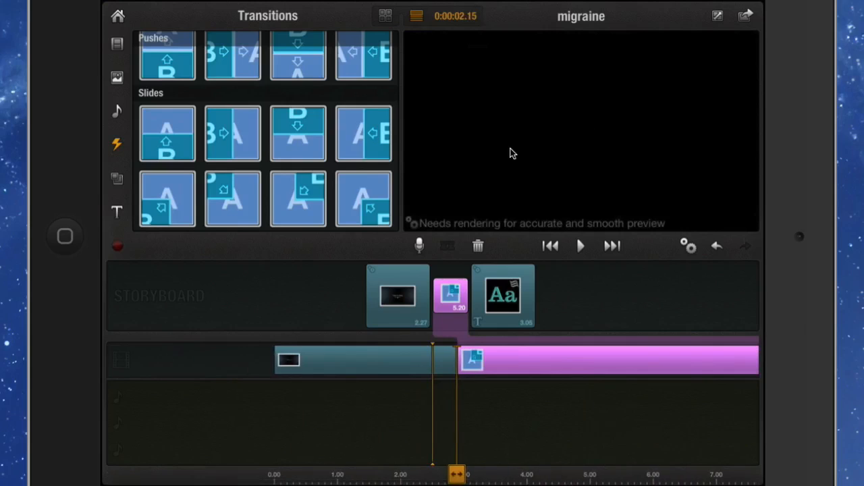
- Drag the slide transition's duration handle out to 5.20 seconds
click(580, 245)
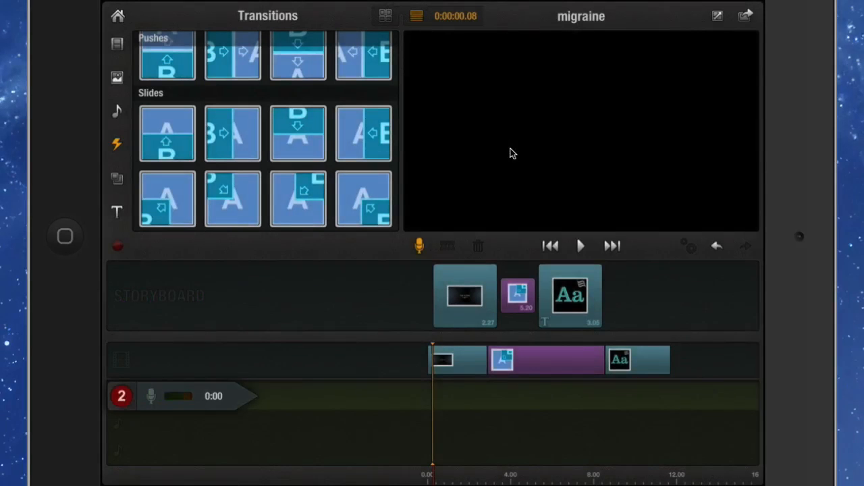
- Record about twelve seconds of voiceover narration, stop it, and play it back
click(580, 246)
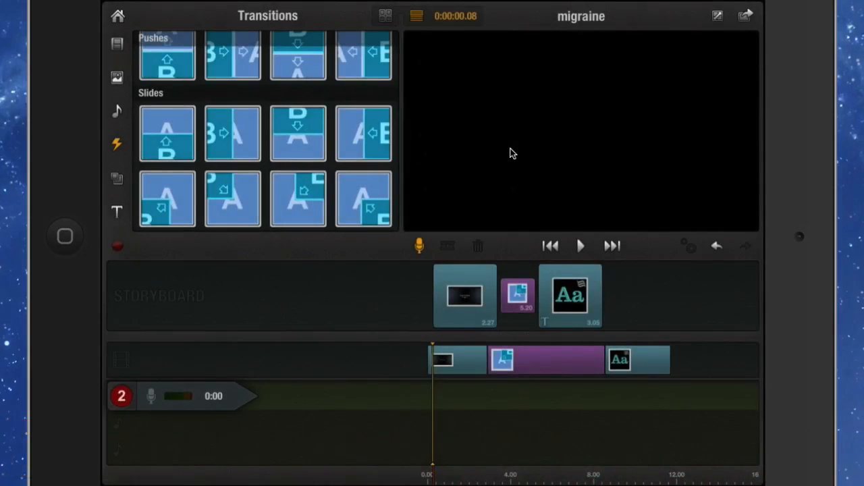
click(581, 246)
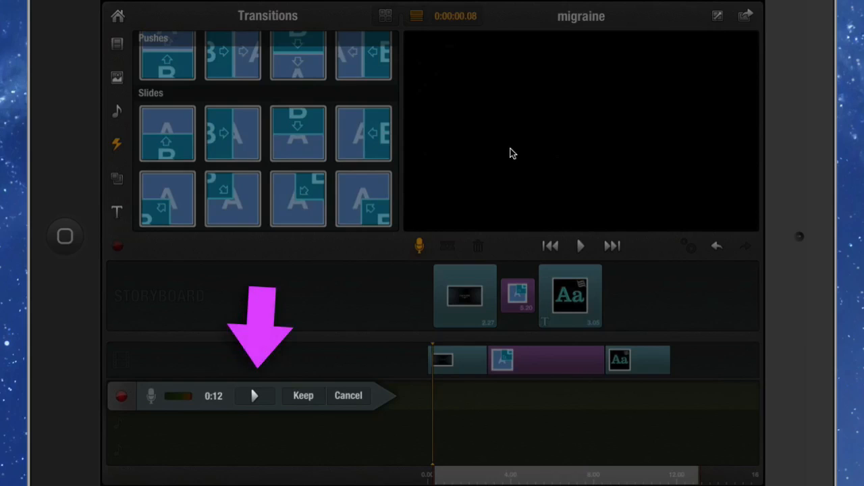
click(254, 395)
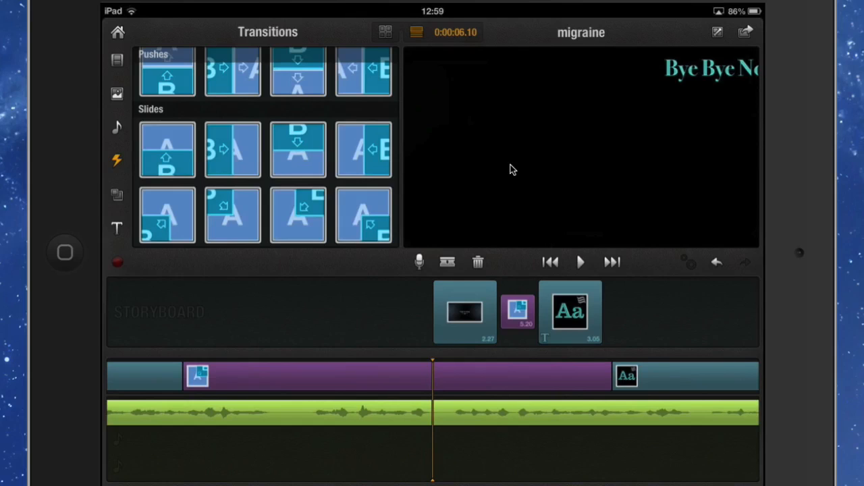
- Keep the narration on the audio track and open the Songs music library
click(117, 127)
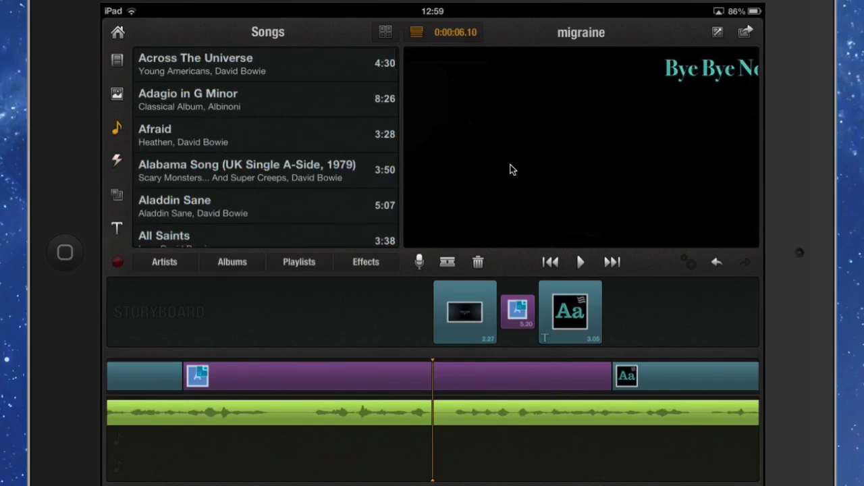